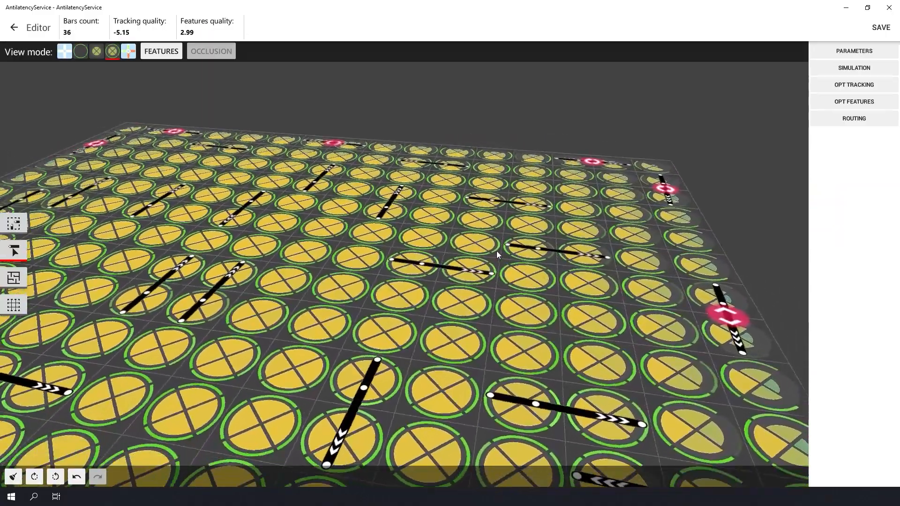
Return from the 36-bar floor editor to the environments list.
{"action": "left_click", "coordinate": [17, 28]}
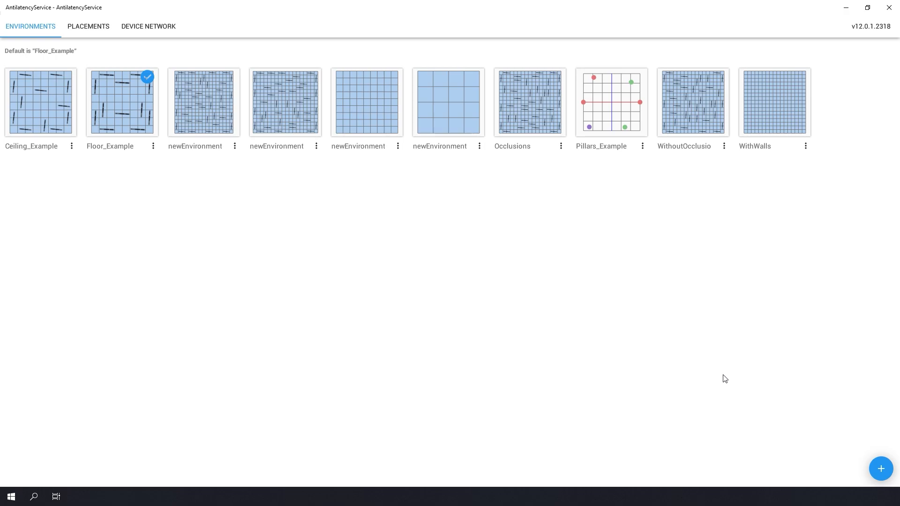
Start a brand-new environment, keeping the default name and HorizontalGrid type.
{"action": "left_click", "coordinate": [881, 469]}
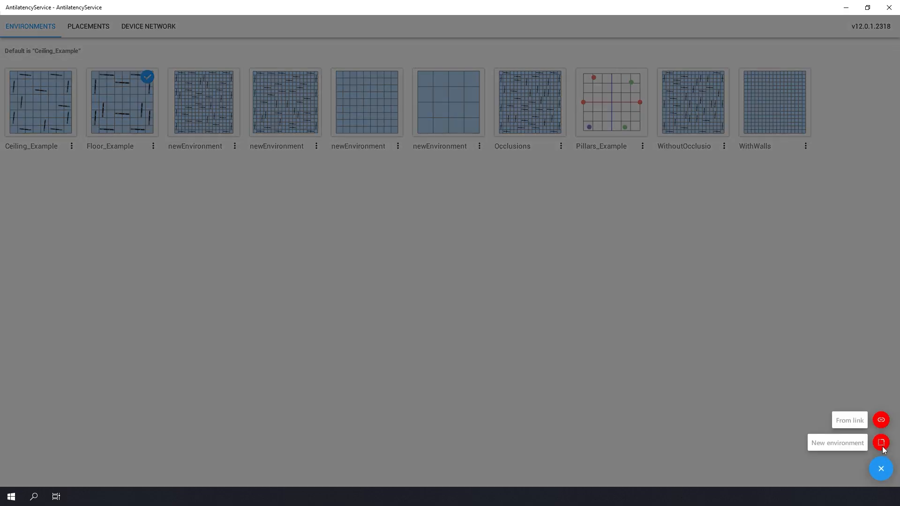
{"action": "left_click", "coordinate": [881, 442]}
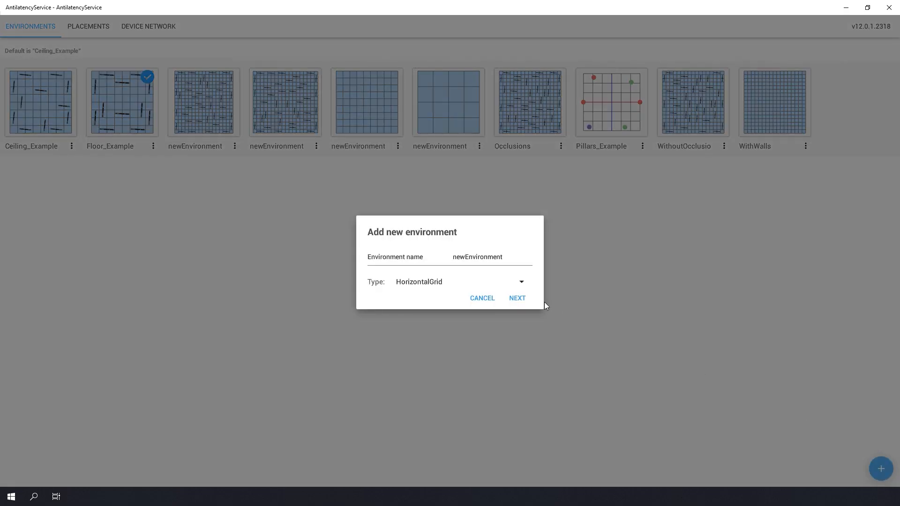
{"action": "left_click", "coordinate": [517, 298]}
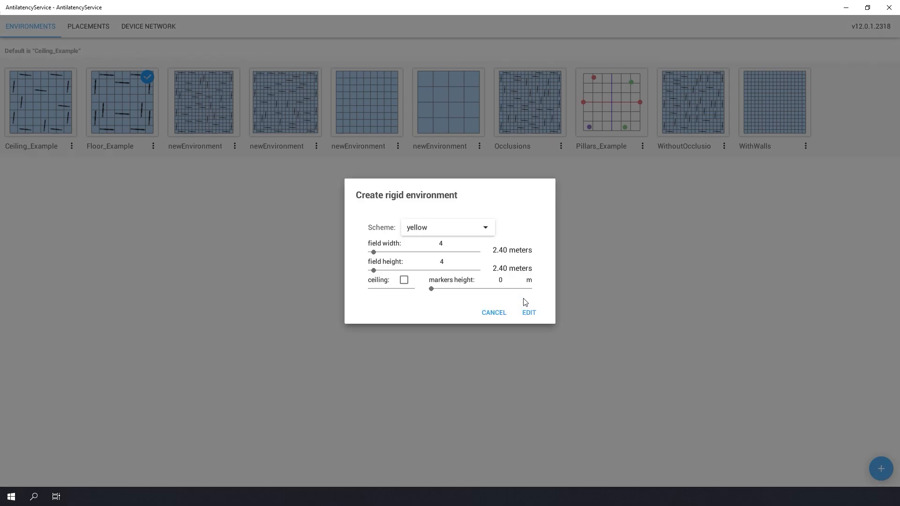
Choose the yellow floor scheme and size the field to 16 by 16 cells, no ceiling.
{"action": "left_click", "coordinate": [448, 227]}
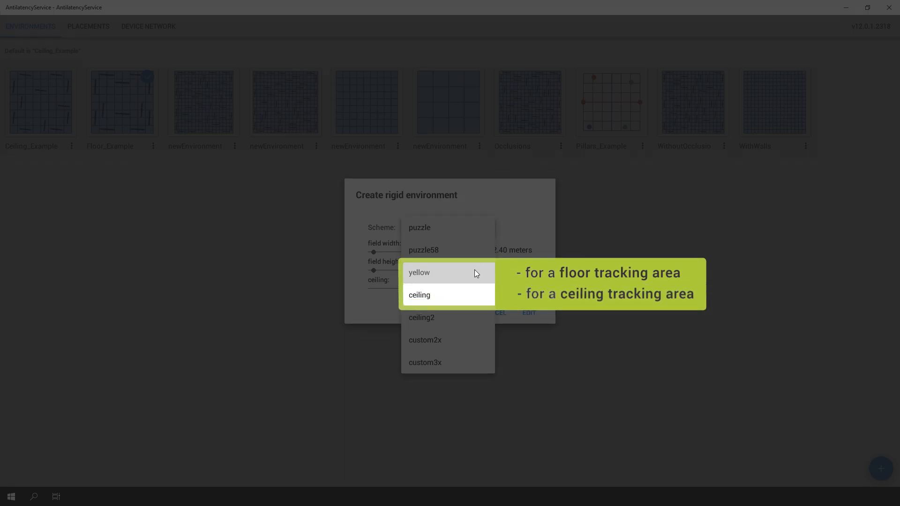
{"action": "left_click", "coordinate": [419, 273]}
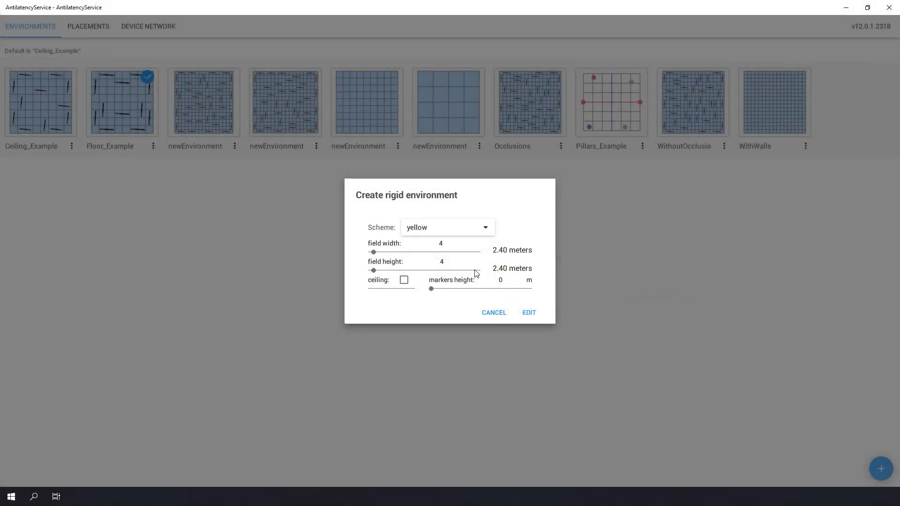
{"action": "left_click_drag", "start_coordinate": [372, 252], "coordinate": [379, 253]}
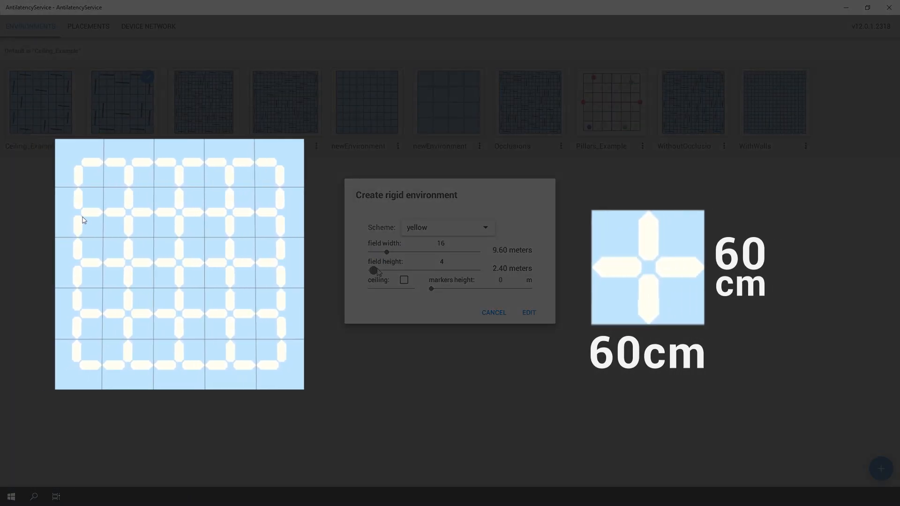
{"action": "left_click_drag", "start_coordinate": [375, 271], "coordinate": [387, 271]}
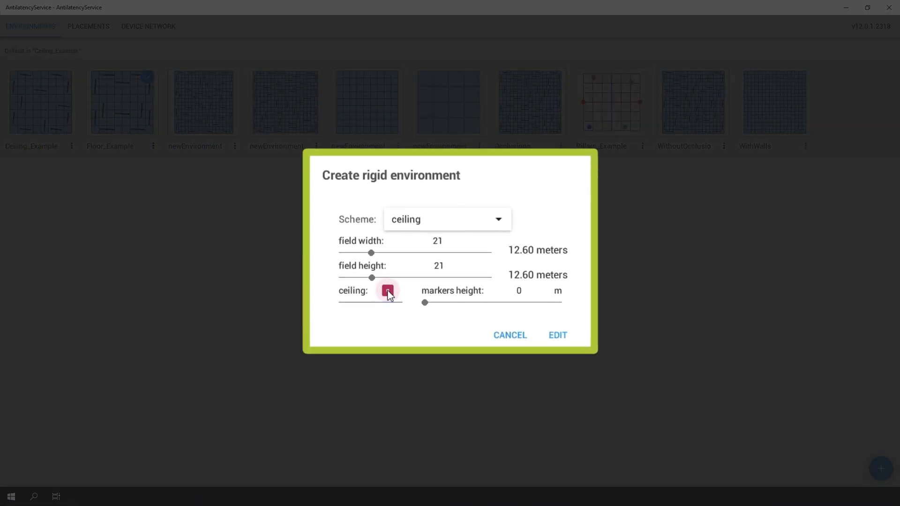
{"action": "left_click", "coordinate": [388, 291]}
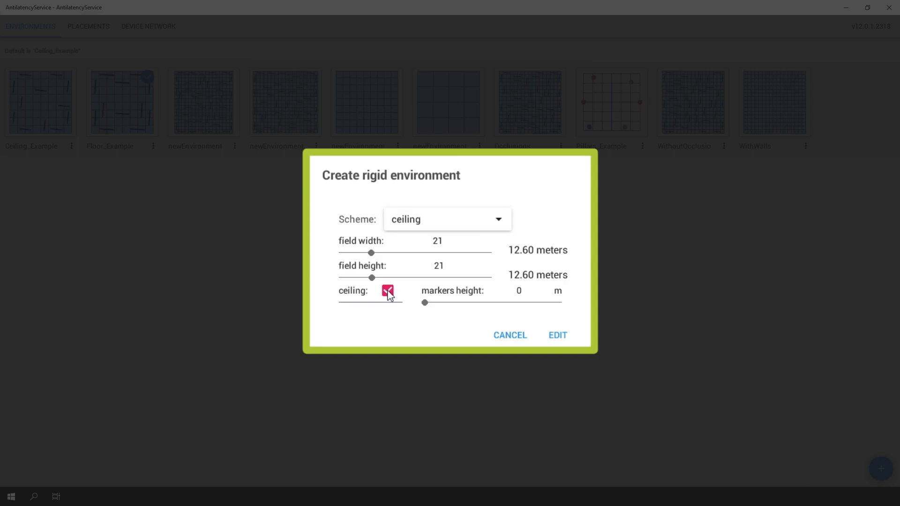
{"action": "left_click_drag", "start_coordinate": [424, 302], "coordinate": [469, 303]}
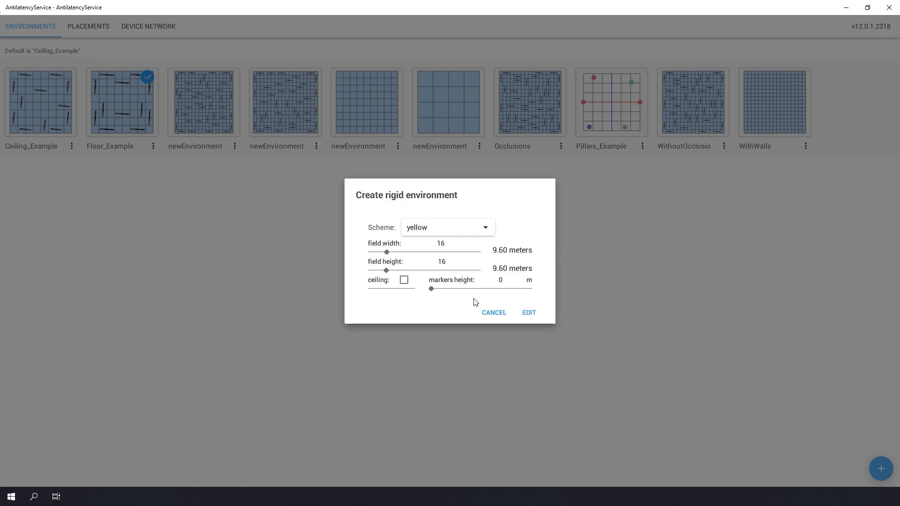
Create the 16 by 16 yellow environment and open it in the editor.
{"action": "left_click", "coordinate": [529, 313]}
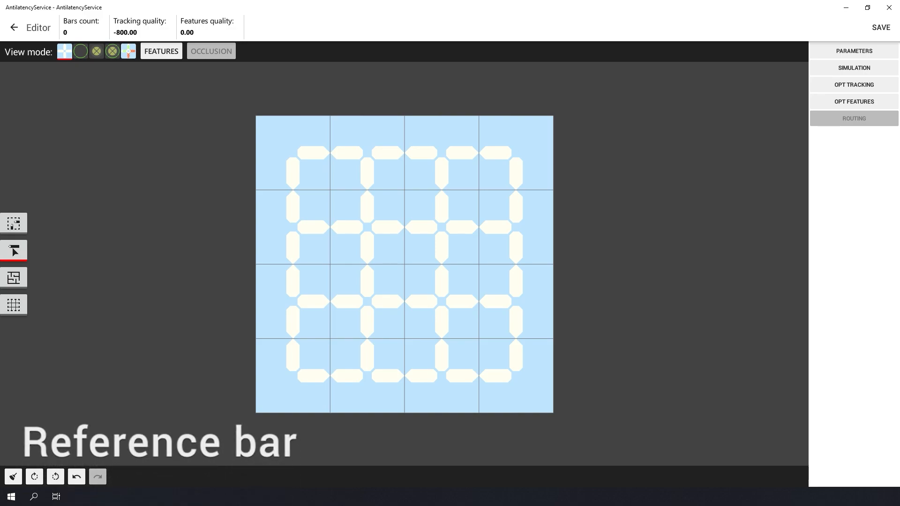
{"action": "mouse_move", "coordinate": [376, 236]}
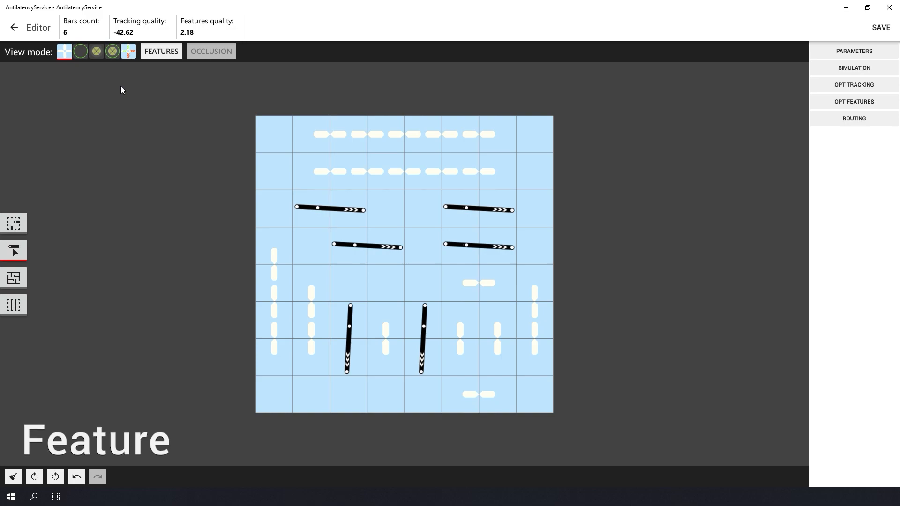
{"action": "left_click", "coordinate": [162, 51]}
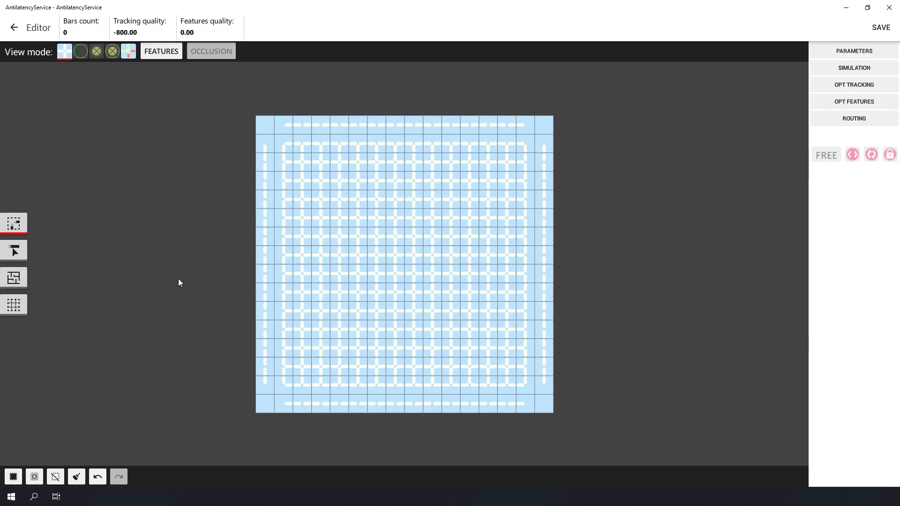
{"action": "mouse_move", "coordinate": [13, 249]}
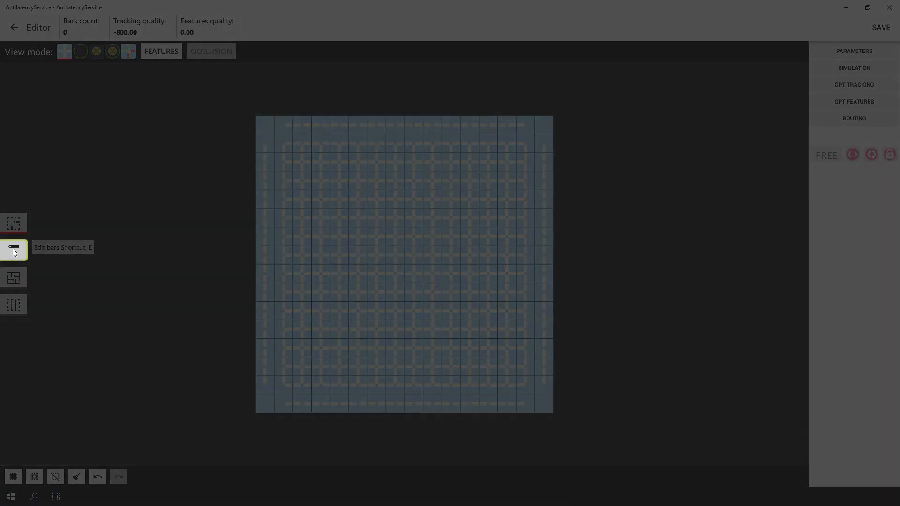
Add border bar pairs at the four corners with the Edit bars tool.
{"action": "left_click", "coordinate": [13, 250]}
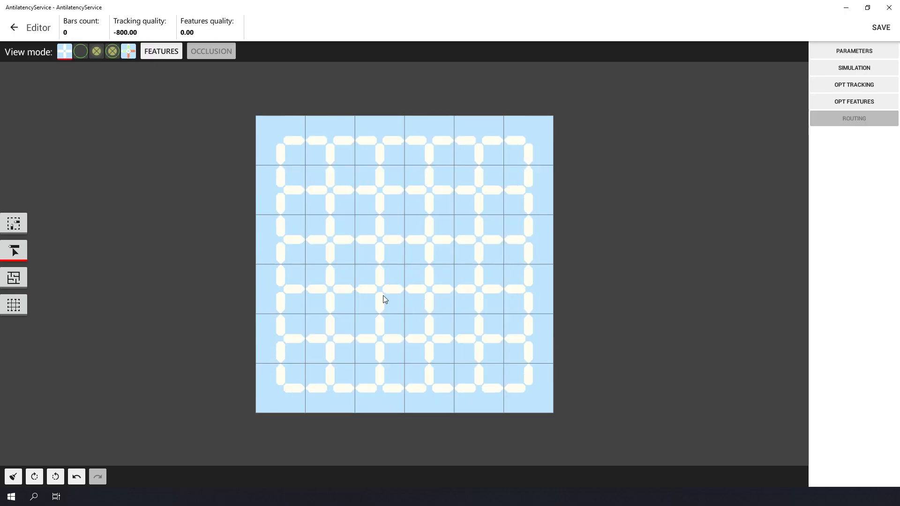
{"action": "mouse_move", "coordinate": [333, 219]}
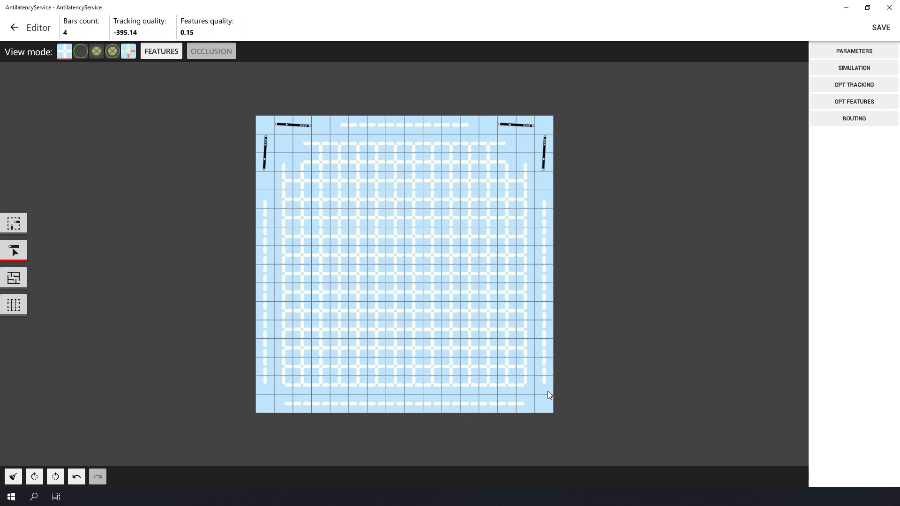
{"action": "left_click", "coordinate": [514, 409]}
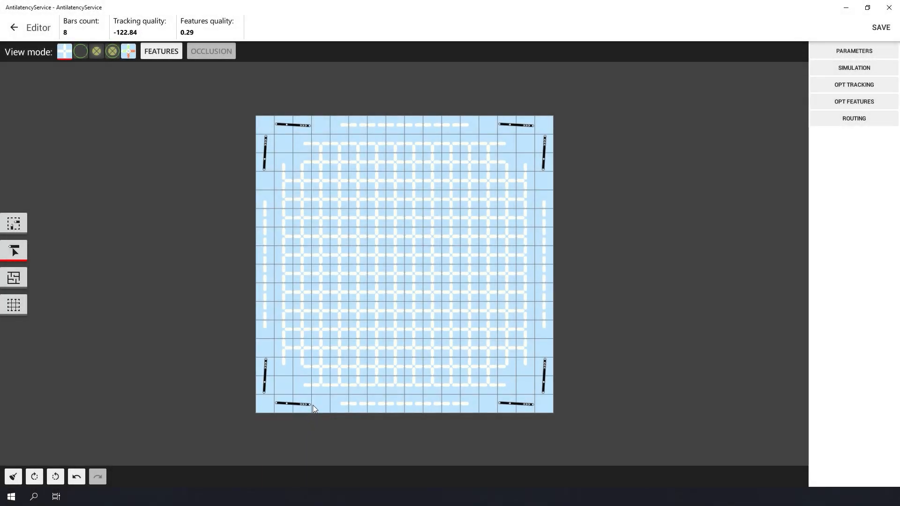
Fix the eight corner bars, add four mid-edge bars and fix them too, totalling 12.
{"action": "left_click", "coordinate": [14, 223]}
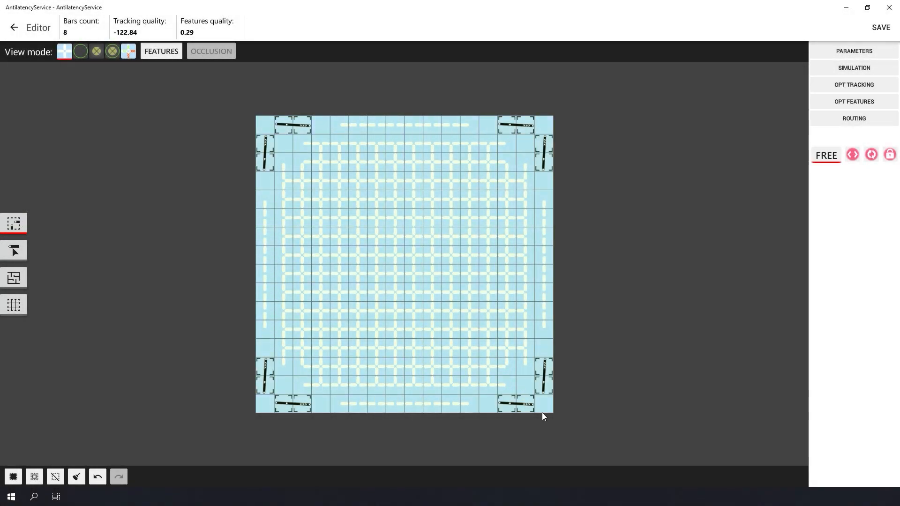
{"action": "left_click", "coordinate": [872, 154]}
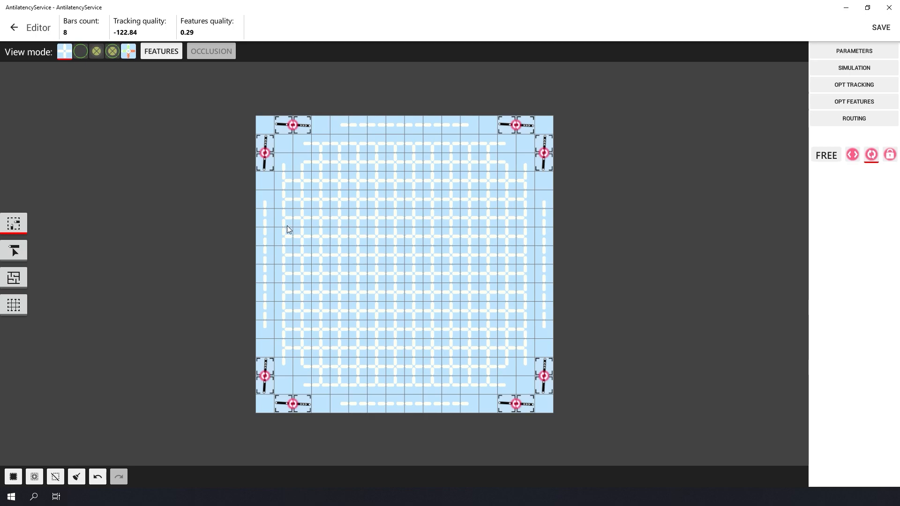
{"action": "left_click", "coordinate": [14, 250]}
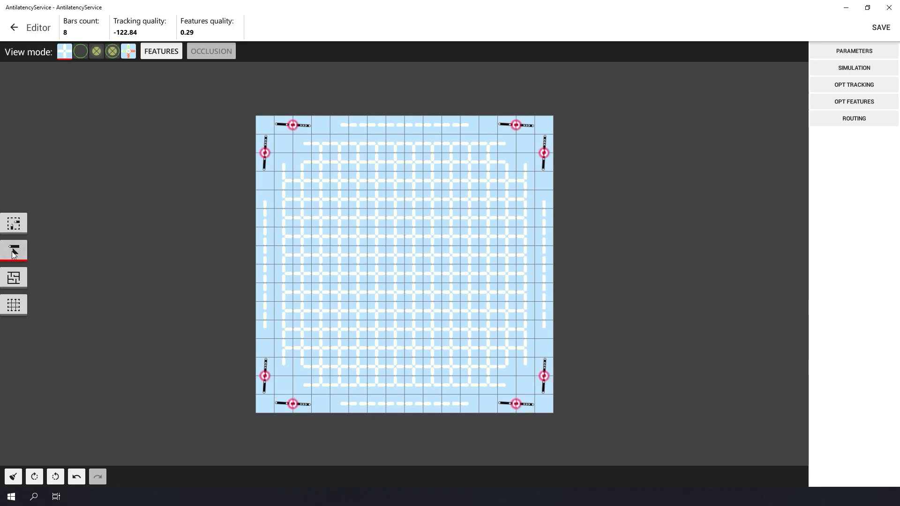
{"action": "left_click", "coordinate": [403, 126]}
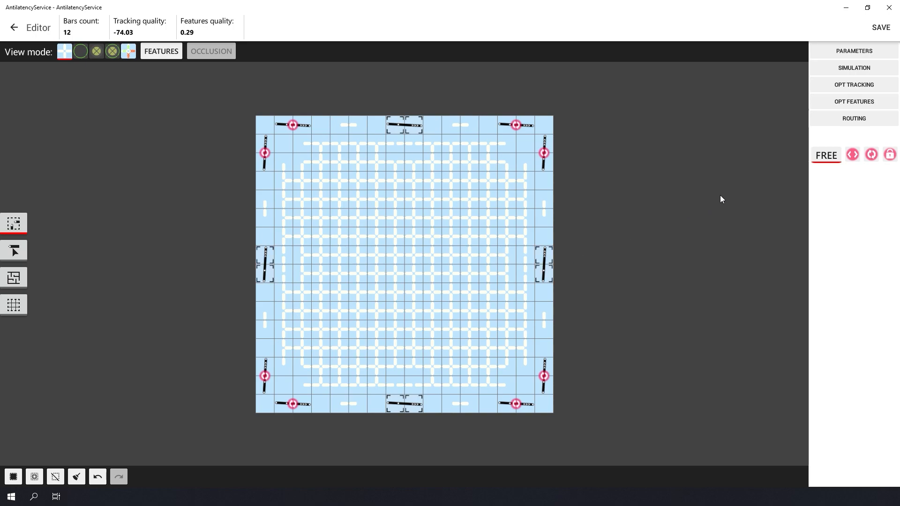
{"action": "left_click", "coordinate": [853, 154]}
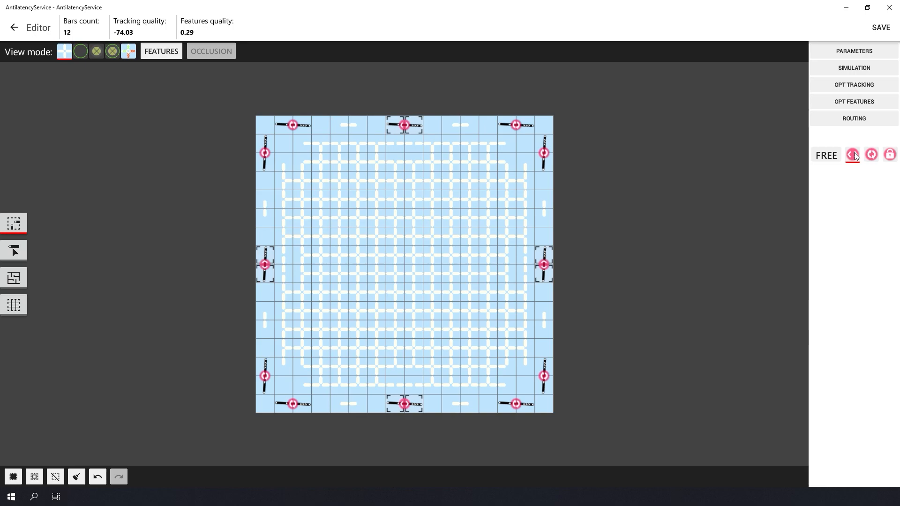
{"action": "mouse_move", "coordinate": [772, 183]}
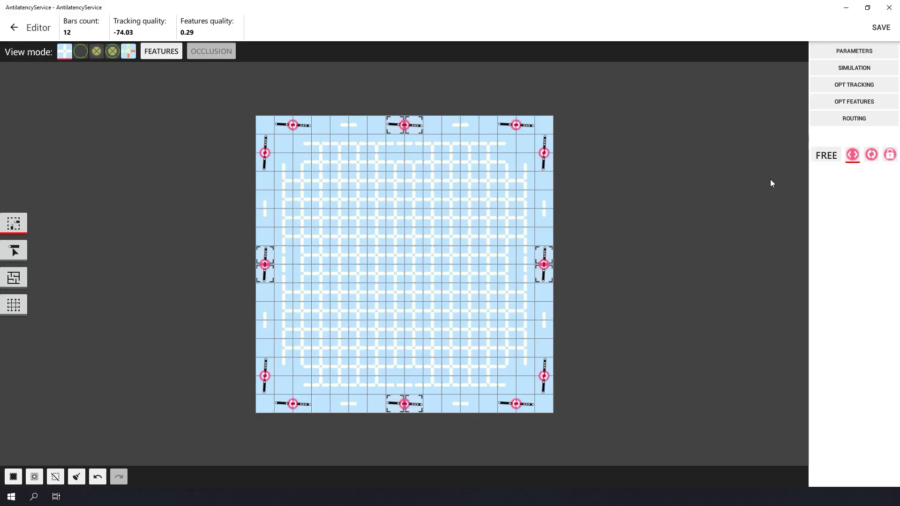
{"action": "mouse_move", "coordinate": [854, 87]}
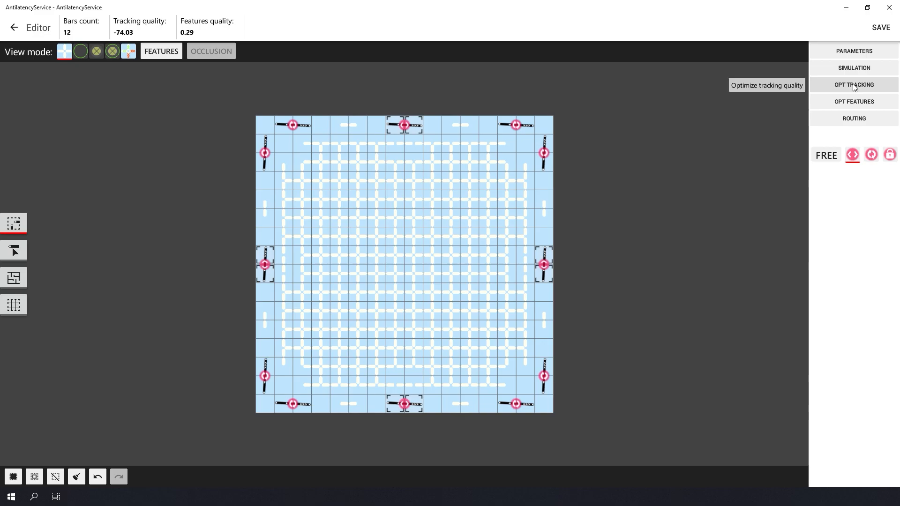
Run the tracking optimizer with a 36-bar target and accept the generated layout.
{"action": "left_click", "coordinate": [854, 84]}
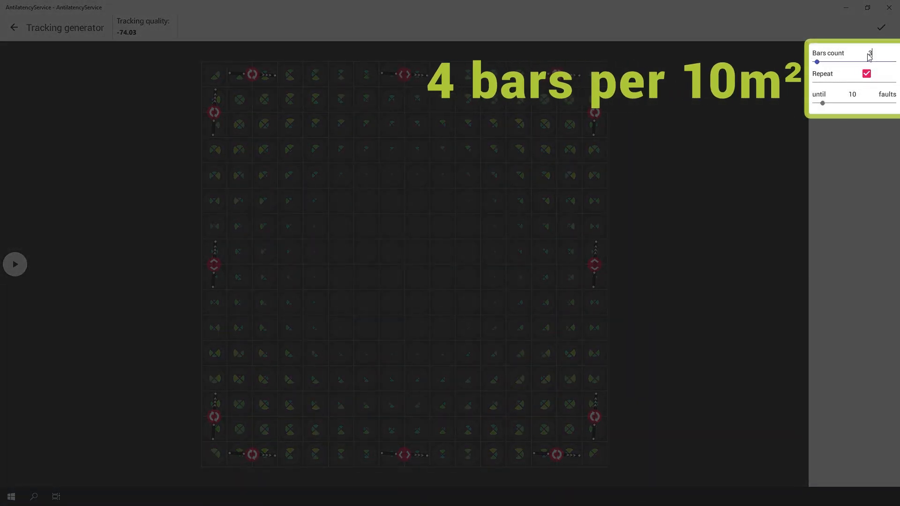
{"action": "left_click_drag", "start_coordinate": [815, 61], "coordinate": [843, 62]}
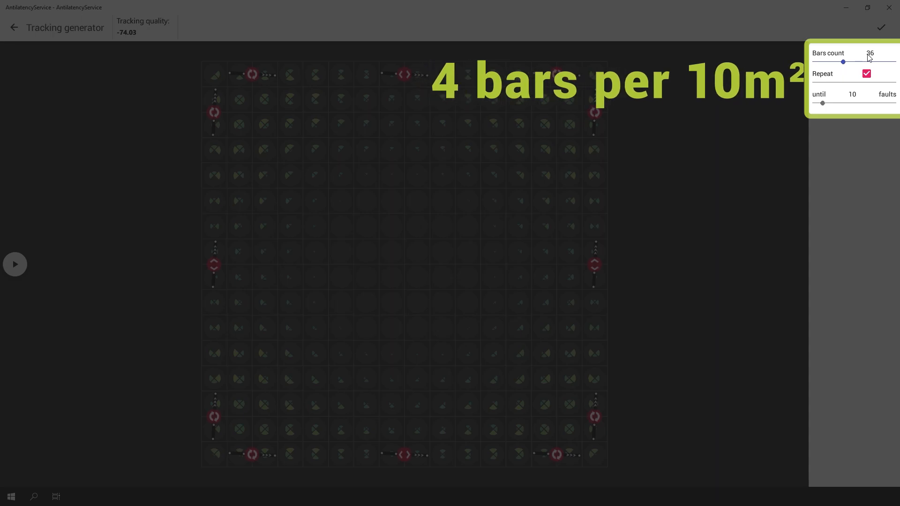
{"action": "left_click", "coordinate": [15, 264]}
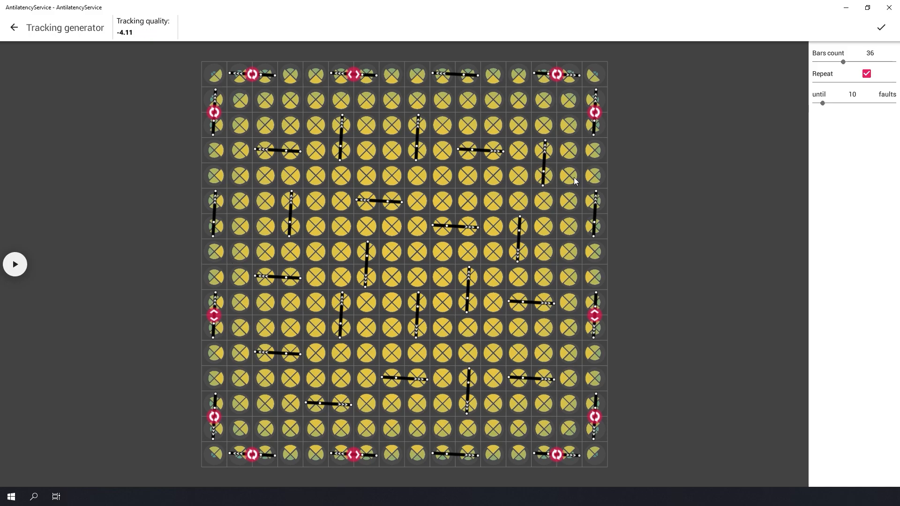
{"action": "mouse_move", "coordinate": [872, 30]}
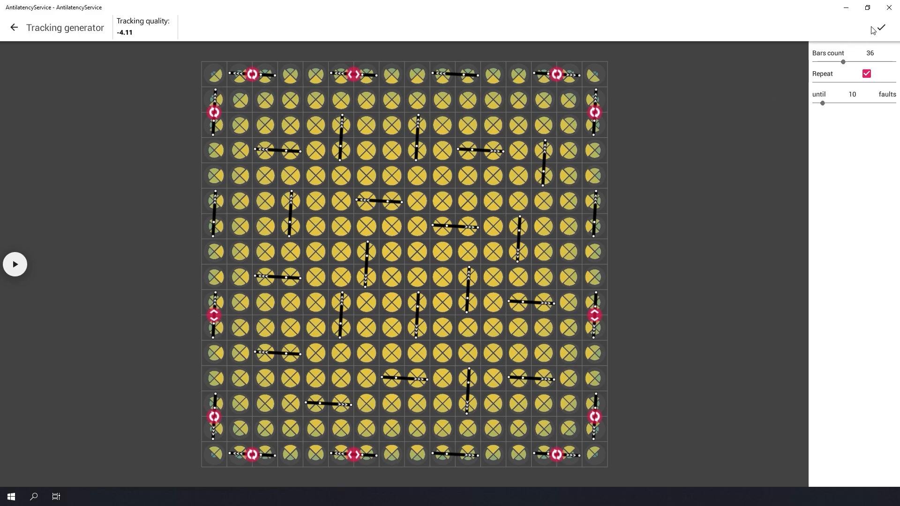
{"action": "mouse_move", "coordinate": [880, 29]}
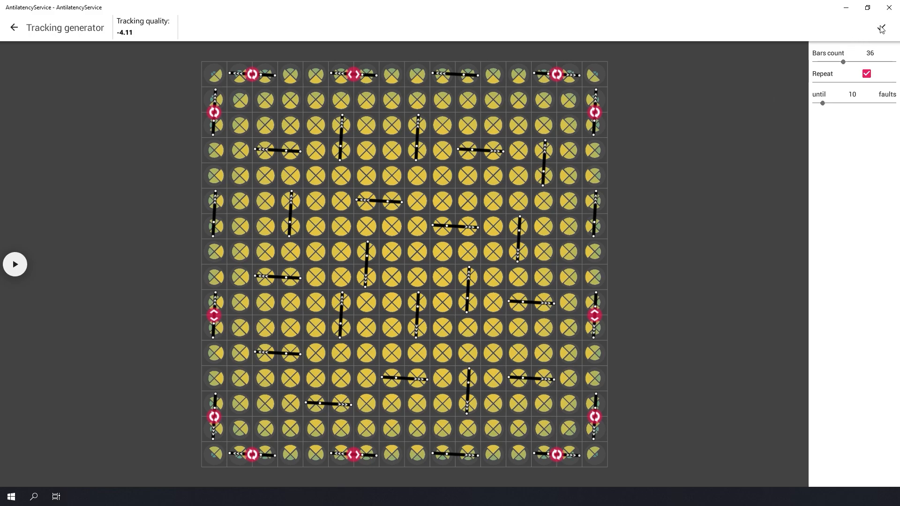
{"action": "left_click", "coordinate": [14, 27]}
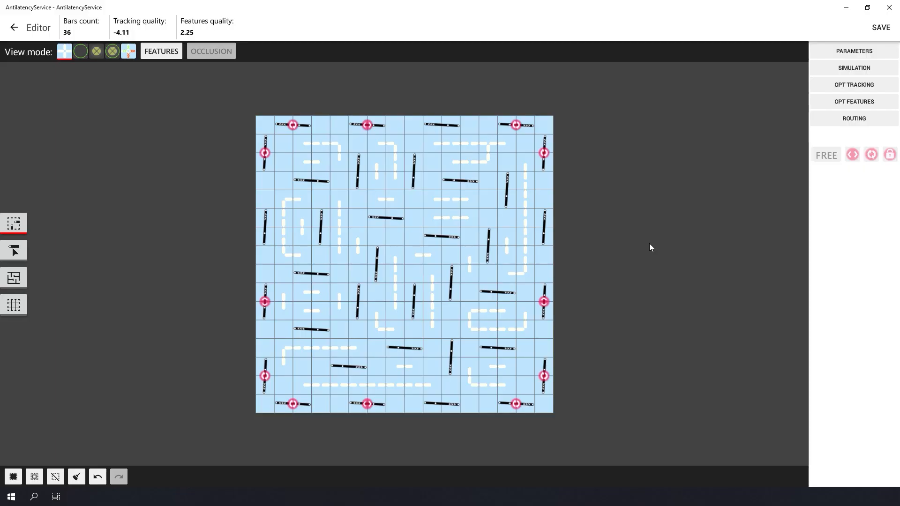
{"action": "mouse_move", "coordinate": [765, 148]}
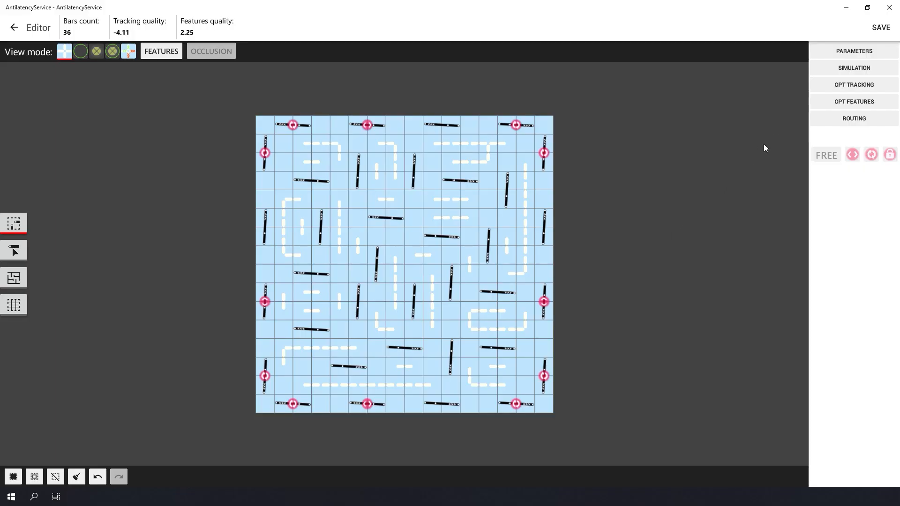
{"action": "mouse_move", "coordinate": [854, 107]}
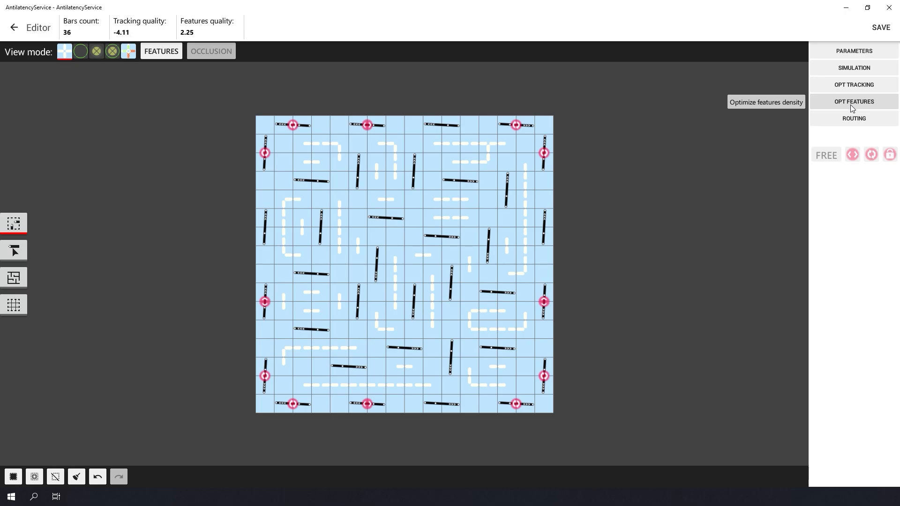
{"action": "mouse_move", "coordinate": [853, 109]}
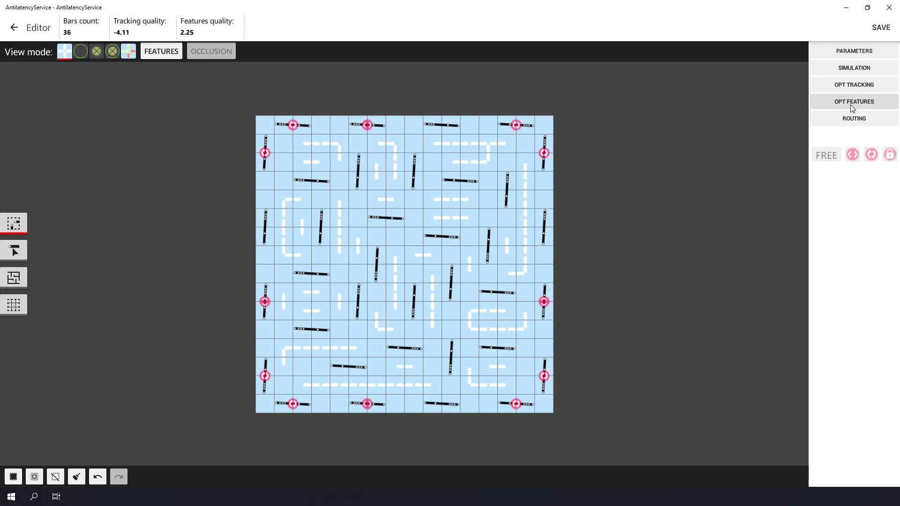
Run the features optimizer at 99% tracking quality on the 36 bars.
{"action": "left_click", "coordinate": [854, 101]}
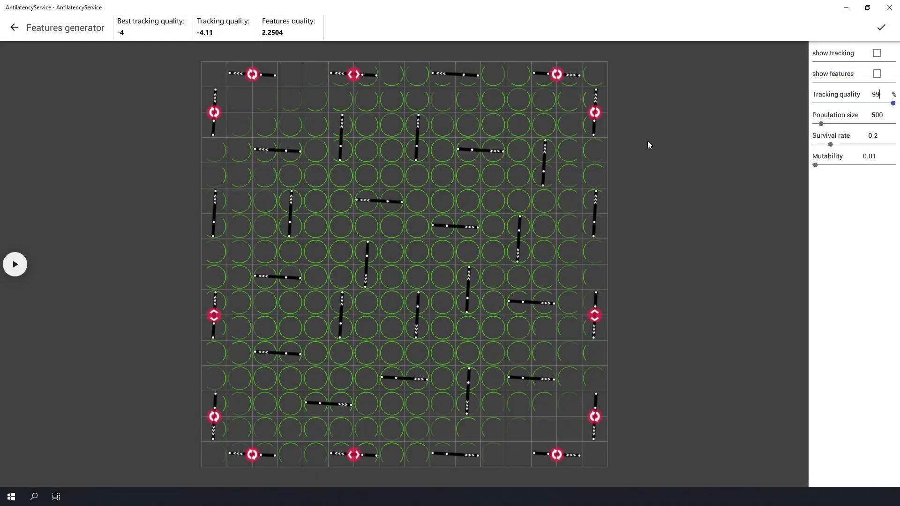
{"action": "left_click", "coordinate": [15, 265]}
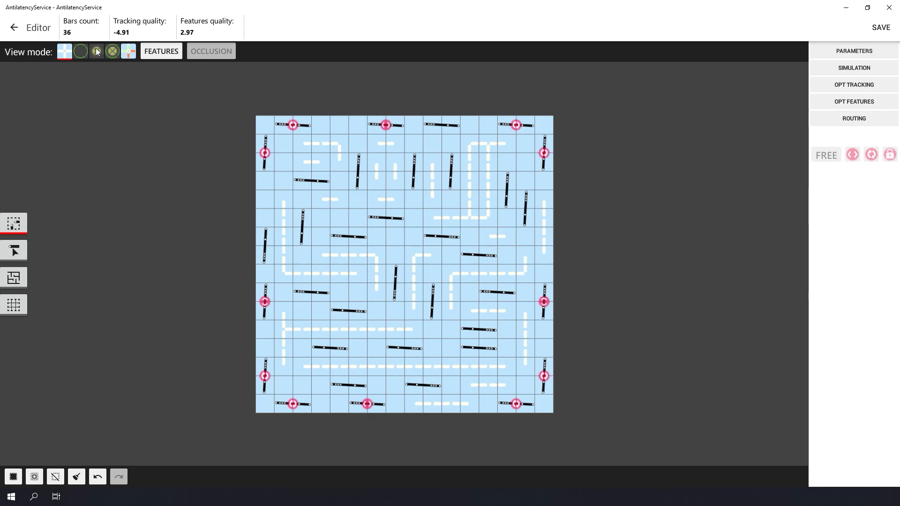
{"action": "mouse_move", "coordinate": [97, 51]}
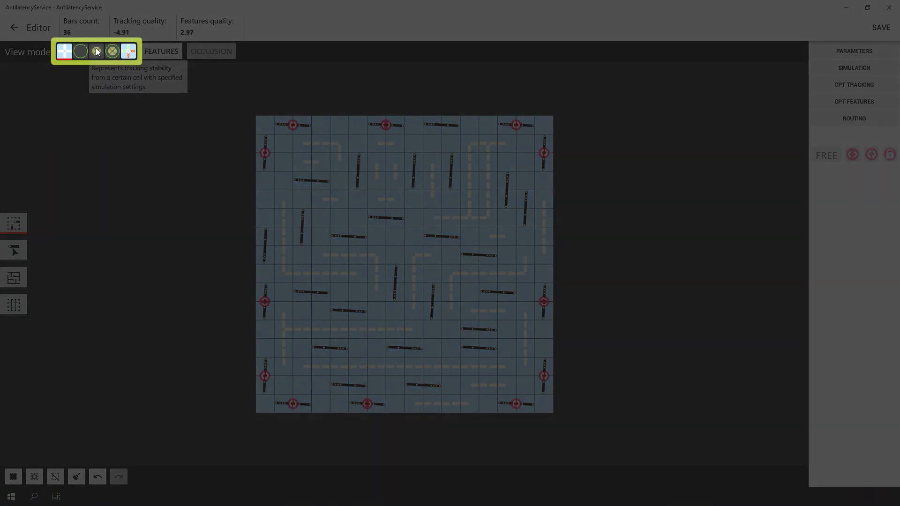
{"action": "left_click", "coordinate": [96, 50]}
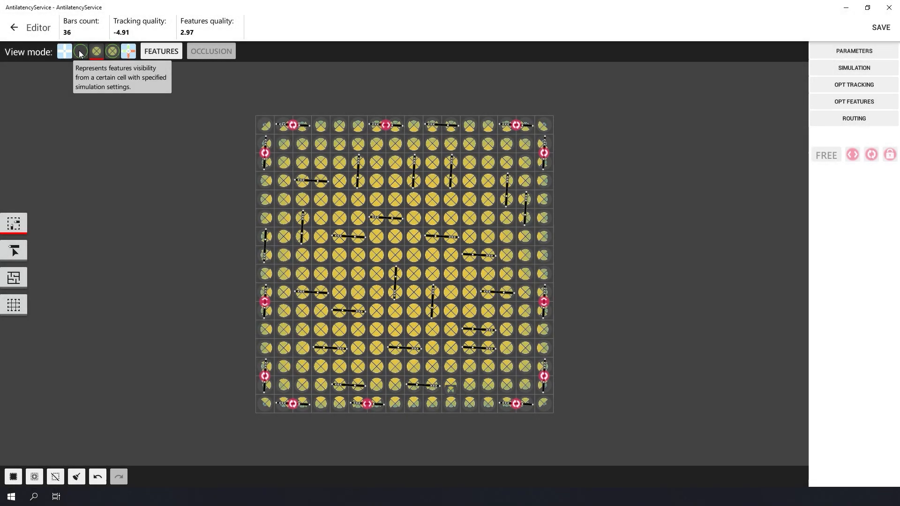
{"action": "left_click", "coordinate": [80, 50]}
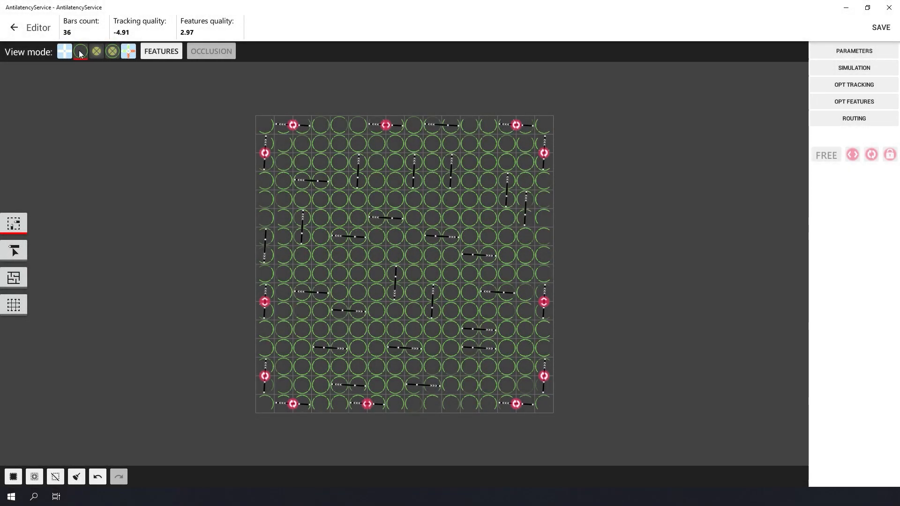
{"action": "mouse_move", "coordinate": [161, 51]}
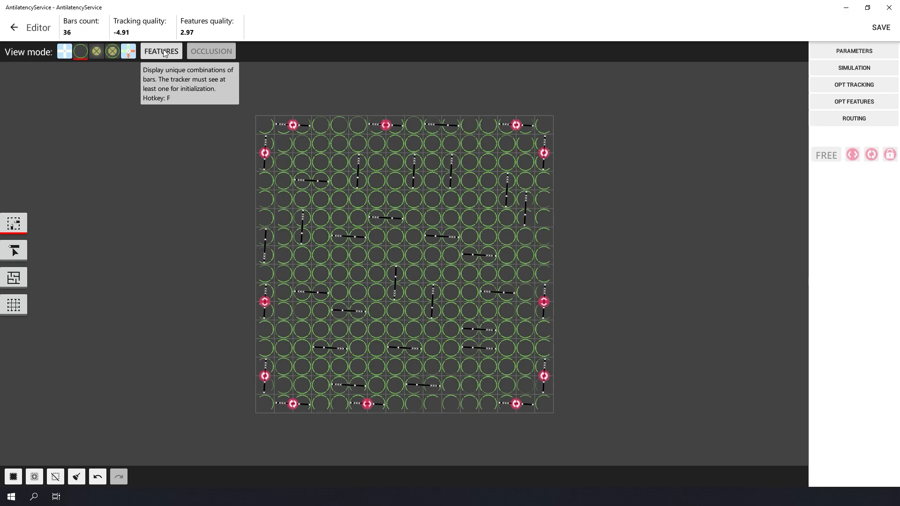
{"action": "left_click", "coordinate": [161, 50]}
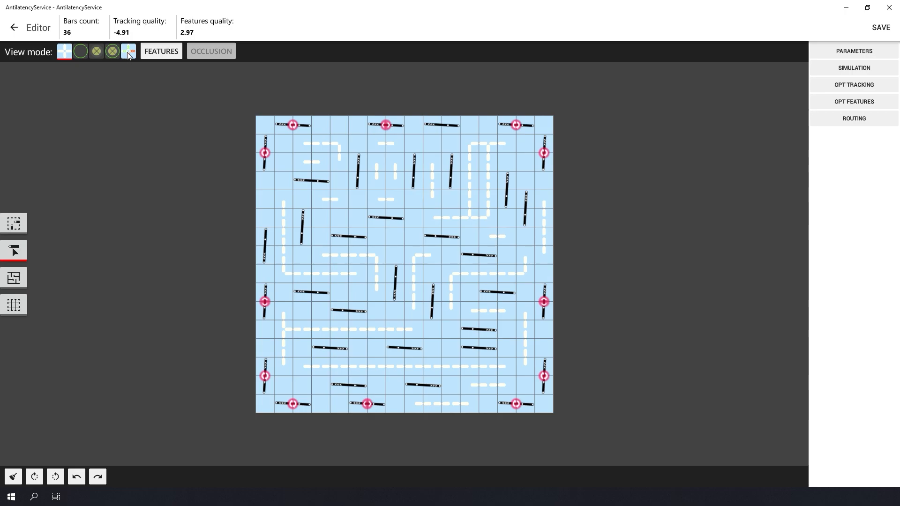
Adjust a few bars by hand and start the routing evaluator.
{"action": "left_click", "coordinate": [127, 52]}
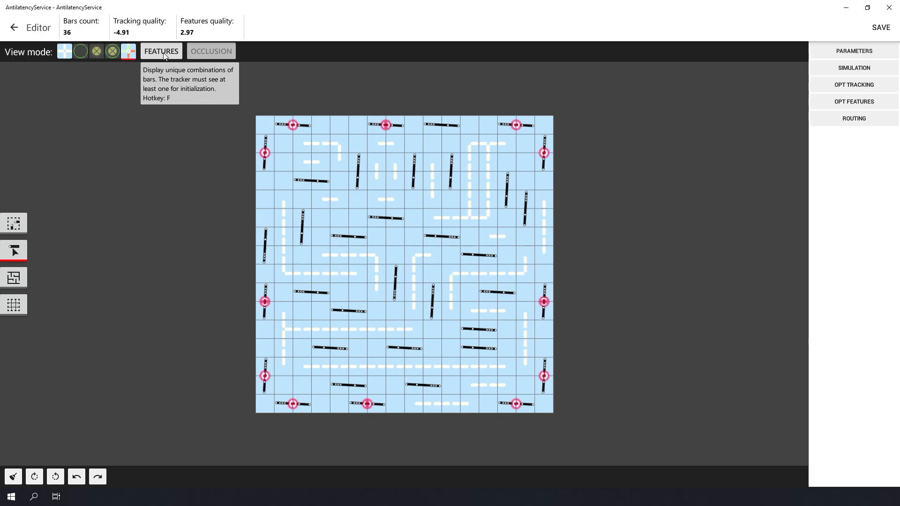
{"action": "mouse_move", "coordinate": [299, 197]}
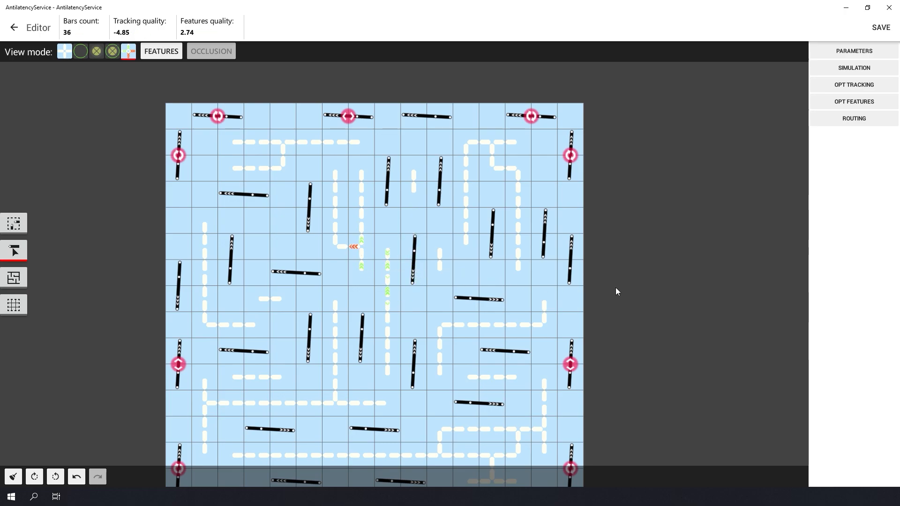
{"action": "left_click", "coordinate": [855, 118]}
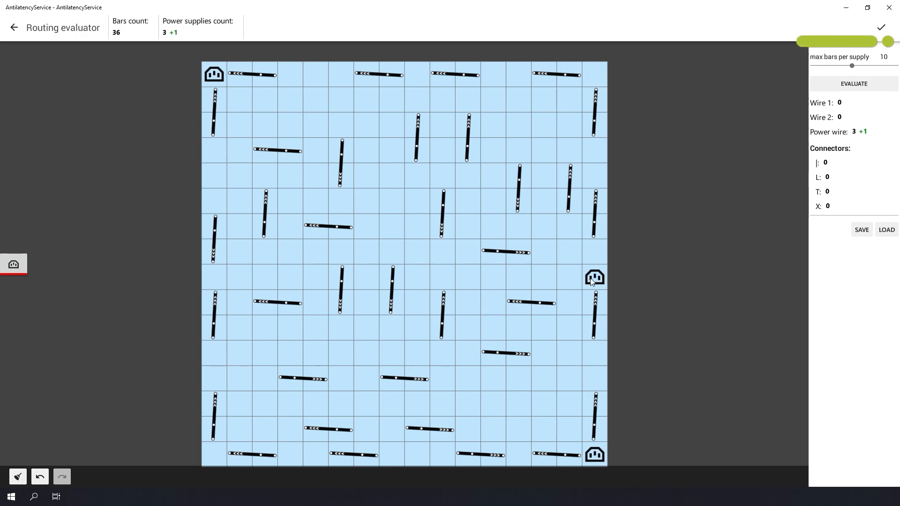
Place a fourth power supply on the left edge and evaluate wiring: 28 of wire 1, 13 of wire 2.
{"action": "left_click", "coordinate": [214, 280]}
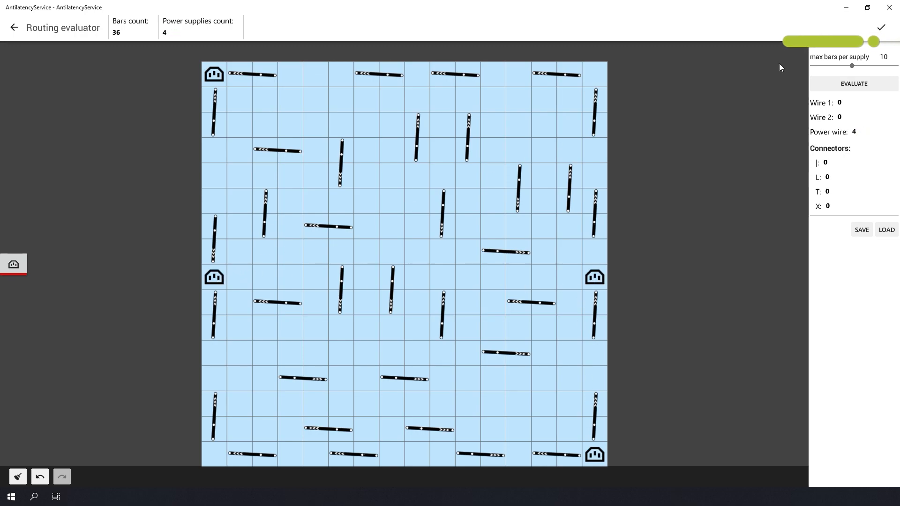
{"action": "left_click", "coordinate": [854, 83]}
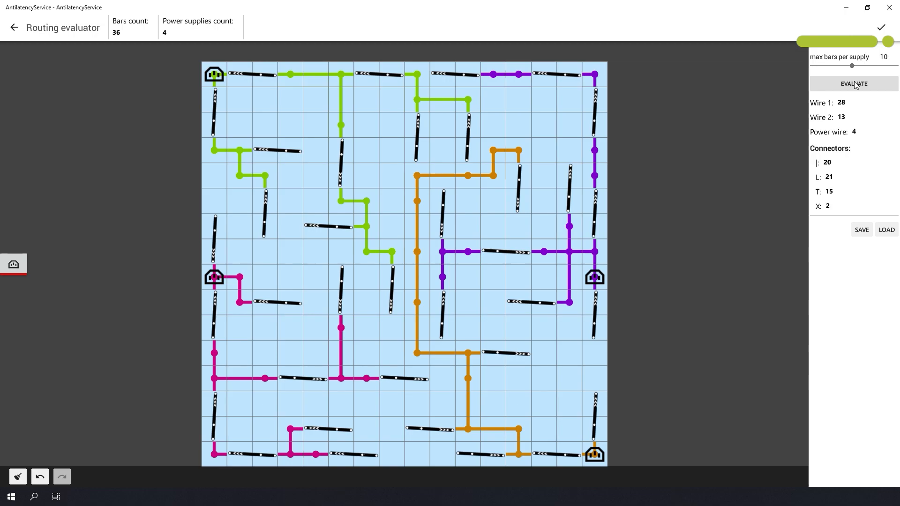